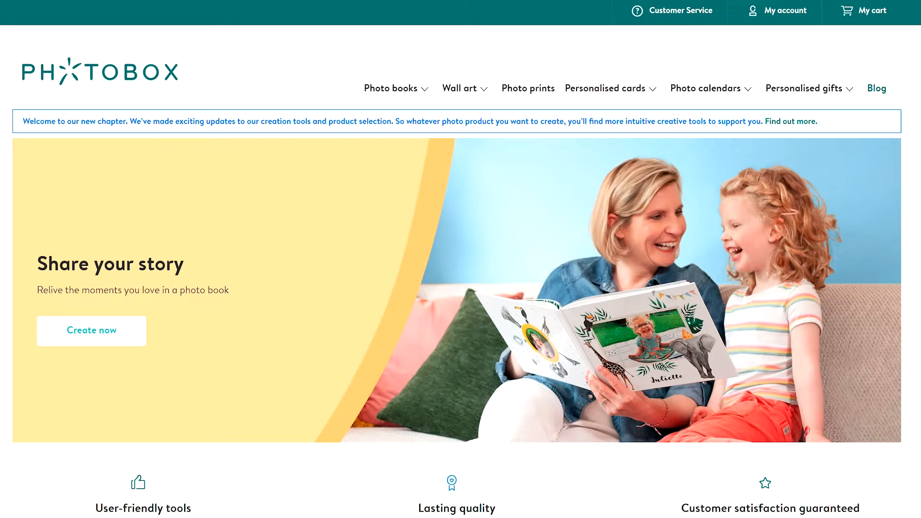
{"action": "mouse_move", "coordinate": [747, 27]}
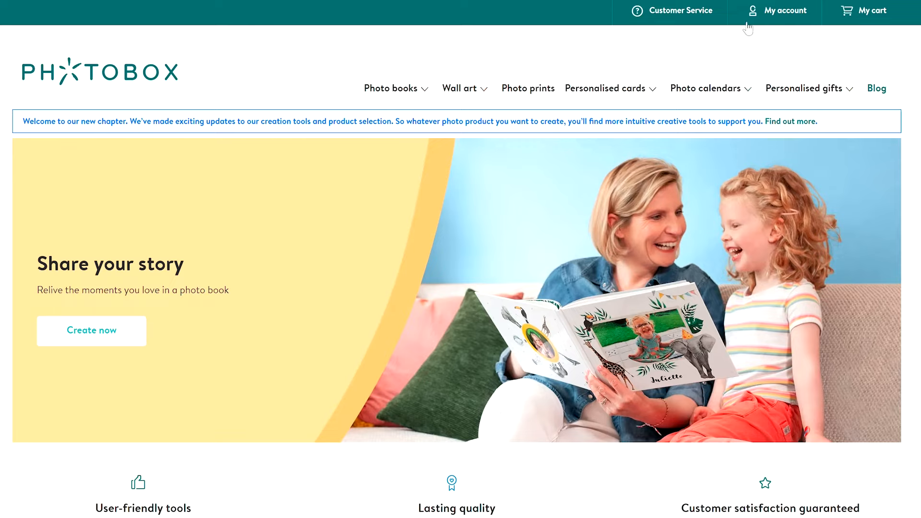
From the Photo books menu, start creating a photo book to reach the editor download page.
{"action": "left_click", "coordinate": [392, 88]}
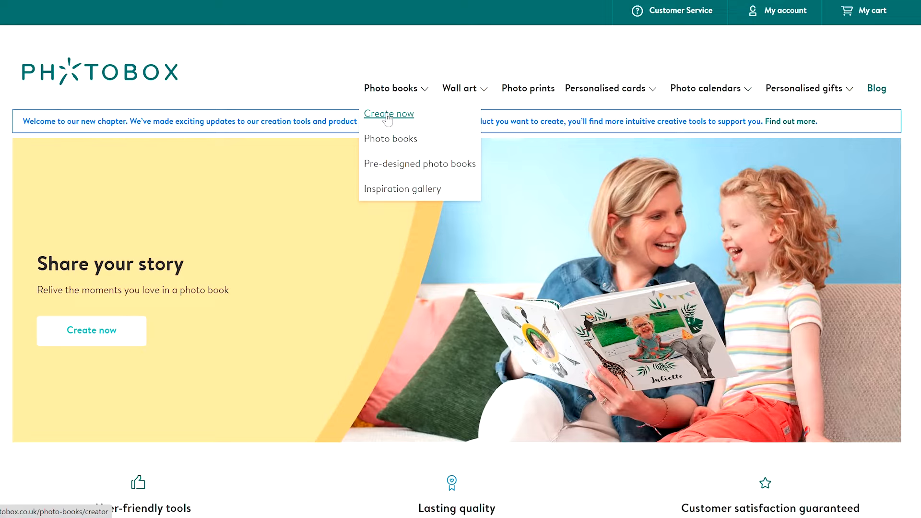
{"action": "left_click", "coordinate": [388, 113]}
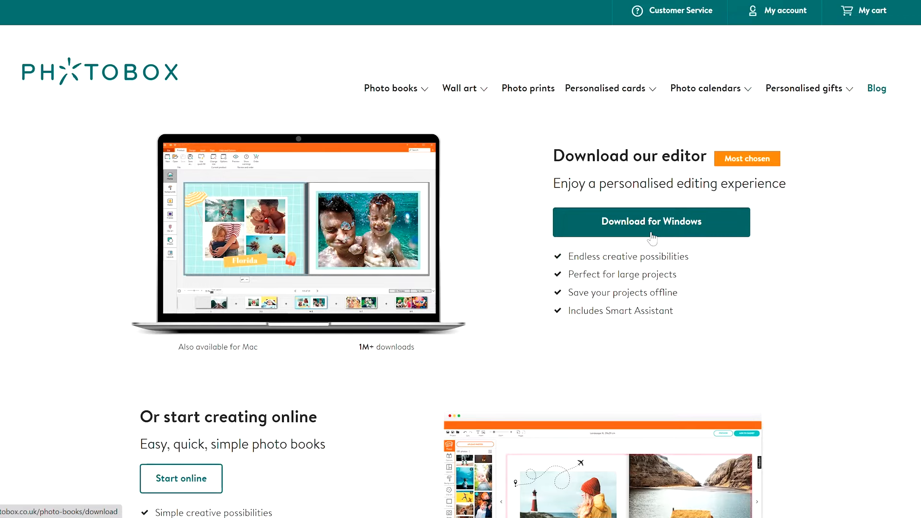
{"action": "left_click", "coordinate": [651, 222]}
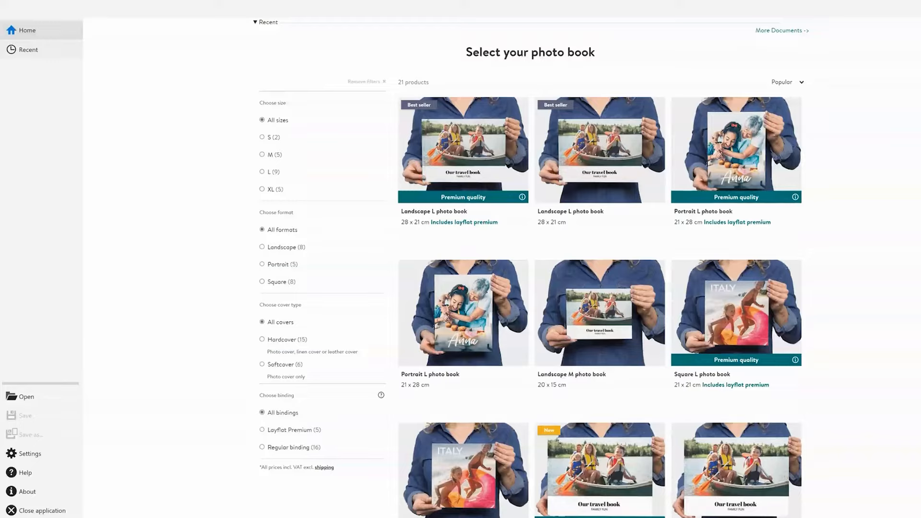
Filter the photo book catalogue to size L and a further filter, leaving a single large book.
{"action": "scroll", "scroll_direction": "down", "scroll_amount": 3}
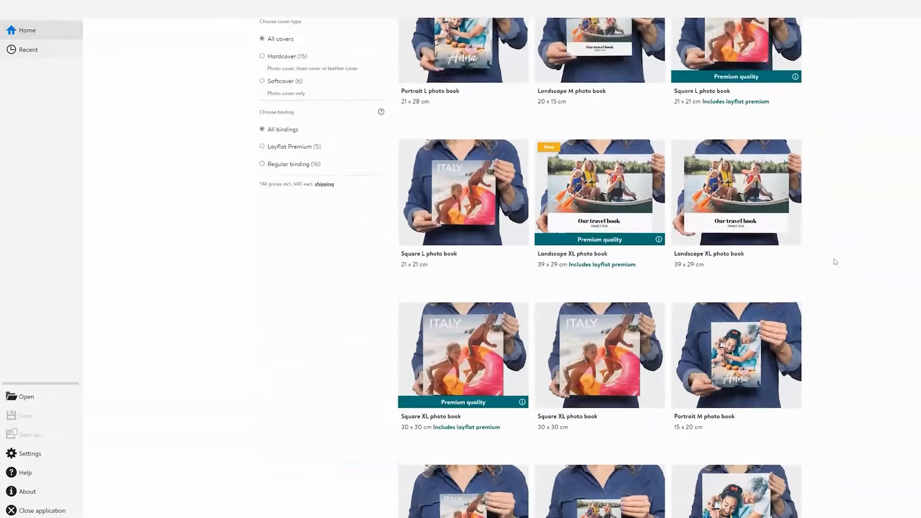
{"action": "scroll", "scroll_direction": "down", "scroll_amount": 3}
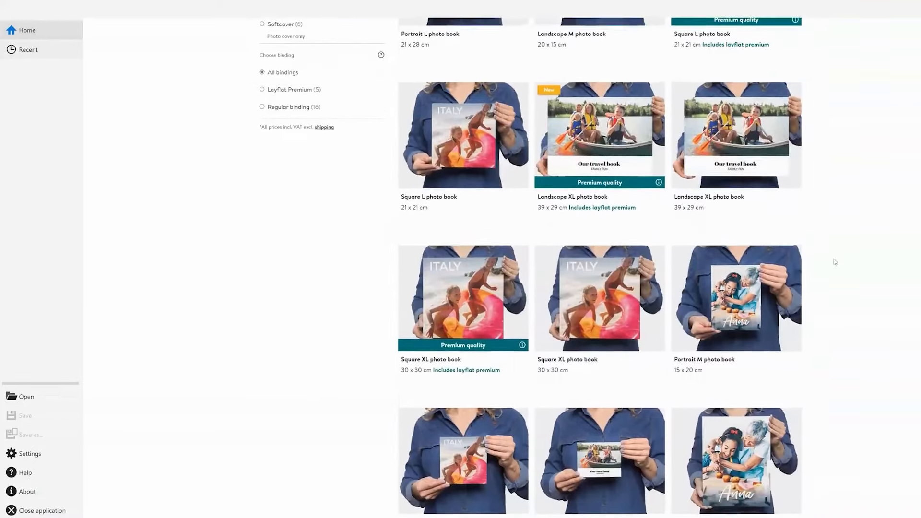
{"action": "scroll", "scroll_direction": "up", "scroll_amount": 3}
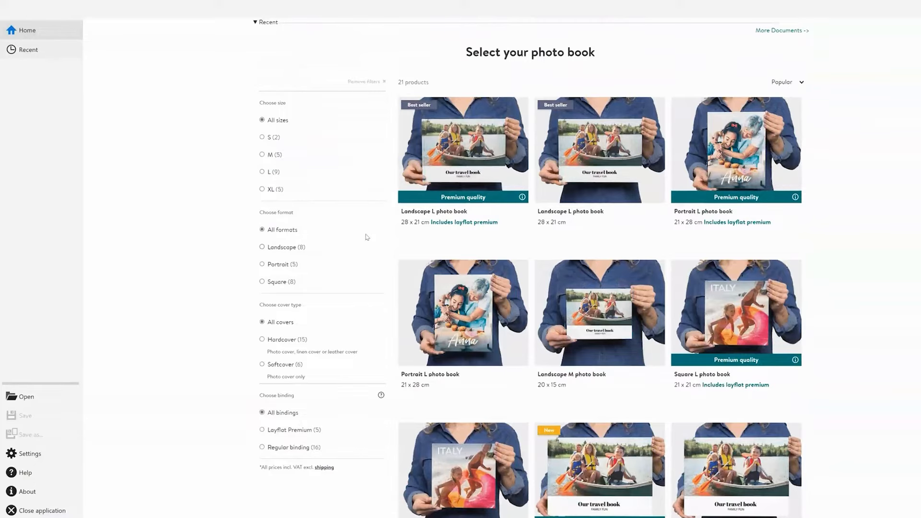
{"action": "left_click", "coordinate": [262, 172]}
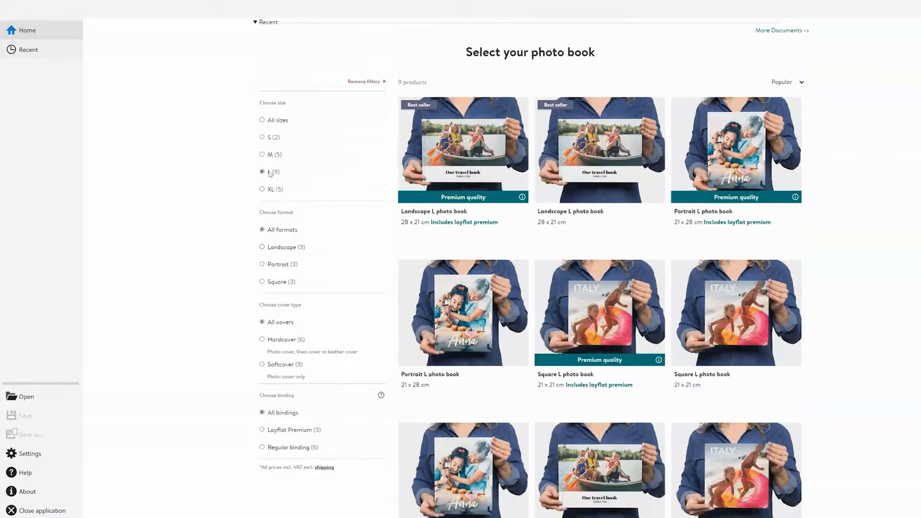
{"action": "left_click", "coordinate": [262, 247]}
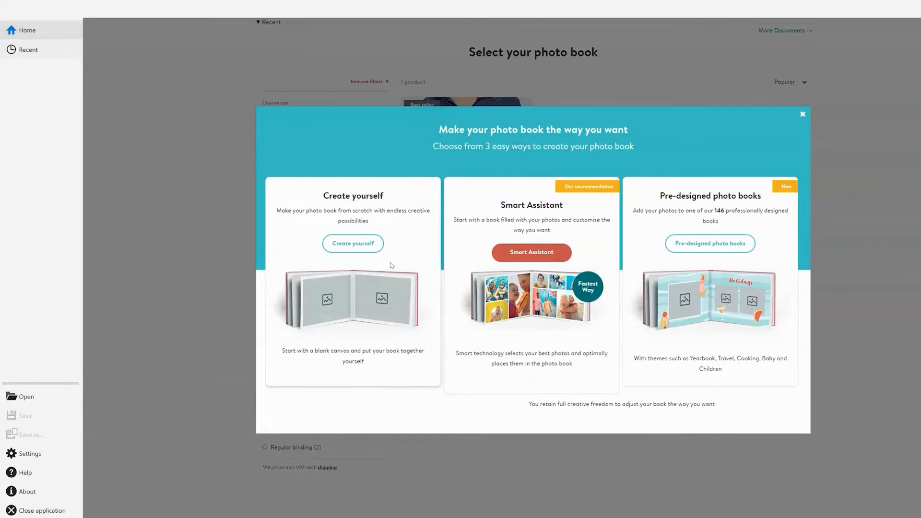
{"action": "mouse_move", "coordinate": [356, 229]}
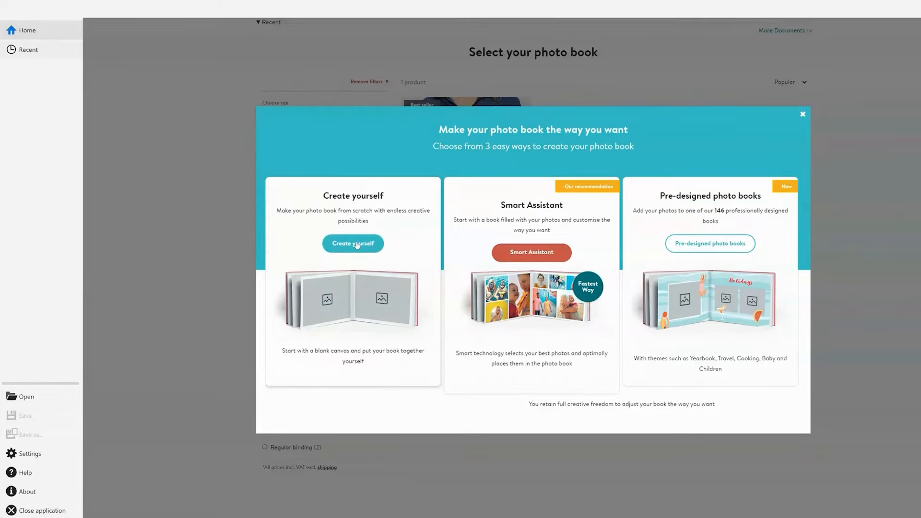
Choose 'Create yourself' to begin the 'Italy 2024' book from a blank canvas.
{"action": "left_click", "coordinate": [353, 242]}
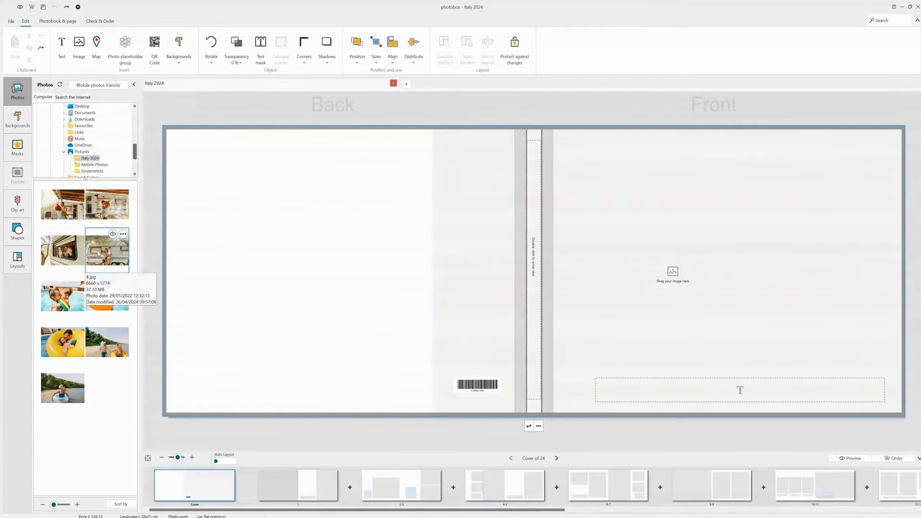
Place the caravan family photo from the Photos panel onto the front cover placeholder.
{"action": "left_click_drag", "start_coordinate": [107, 250], "coordinate": [673, 272]}
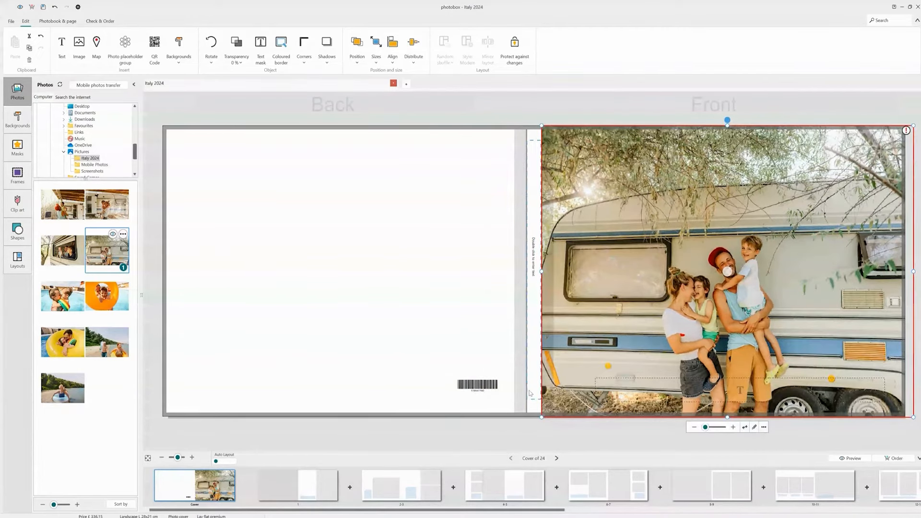
{"action": "mouse_move", "coordinate": [106, 342]}
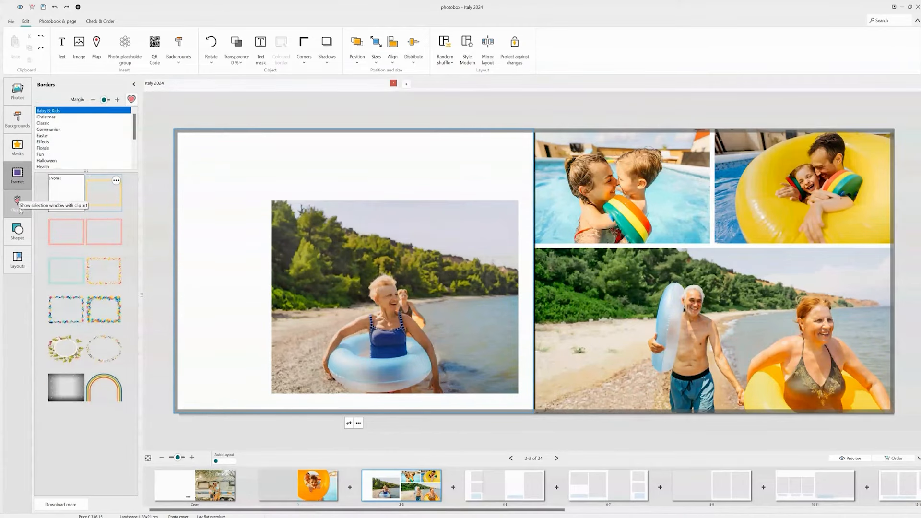
After browsing Shapes and Layouts, add an 'Italy 2024' title text box above the left-page beach photo.
{"action": "left_click", "coordinate": [18, 231]}
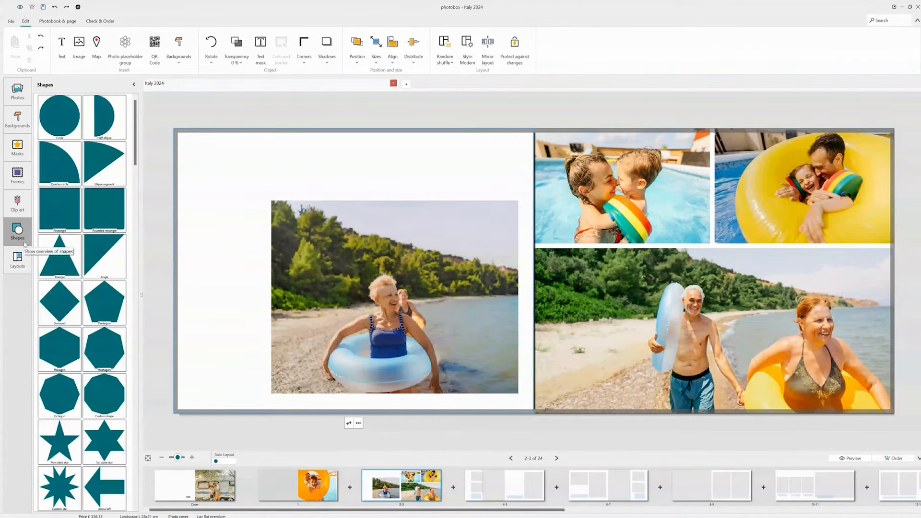
{"action": "left_click", "coordinate": [17, 260]}
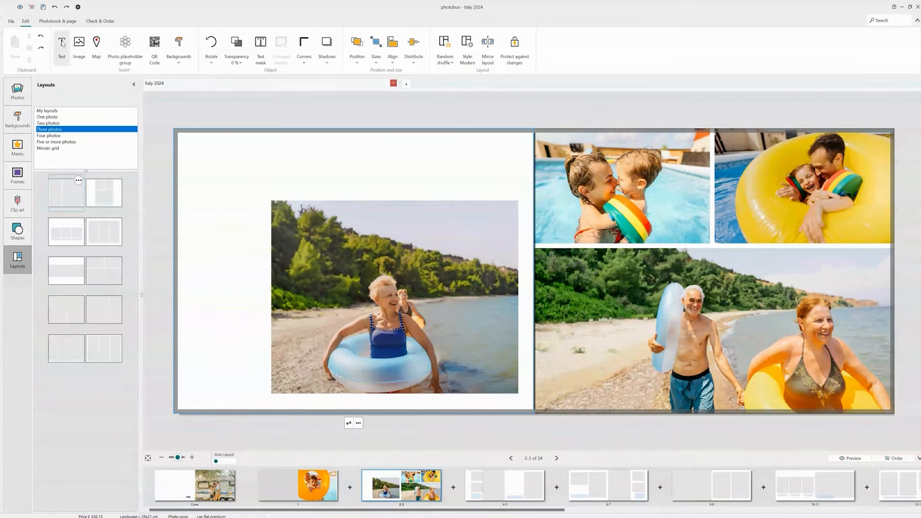
{"action": "left_click", "coordinate": [61, 46]}
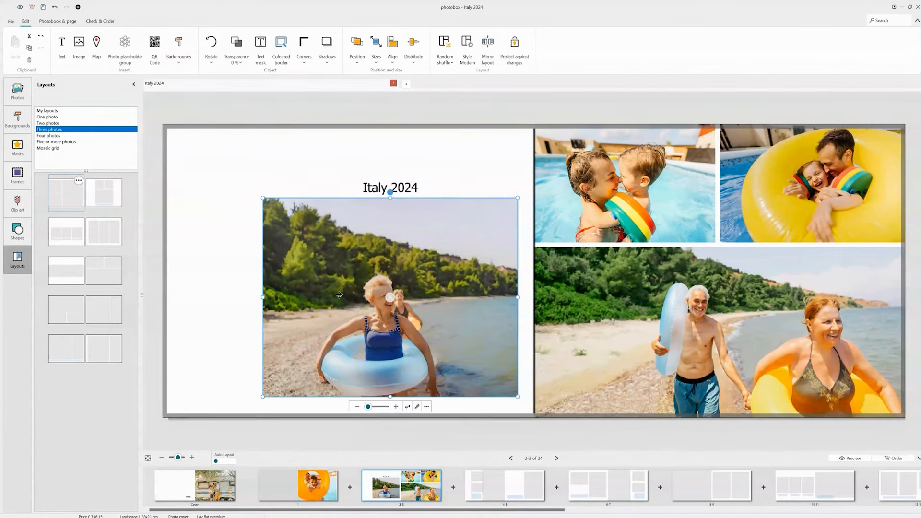
Apply the lace corner mask from the Decoration masks to the left-page beach photo.
{"action": "left_click", "coordinate": [17, 147]}
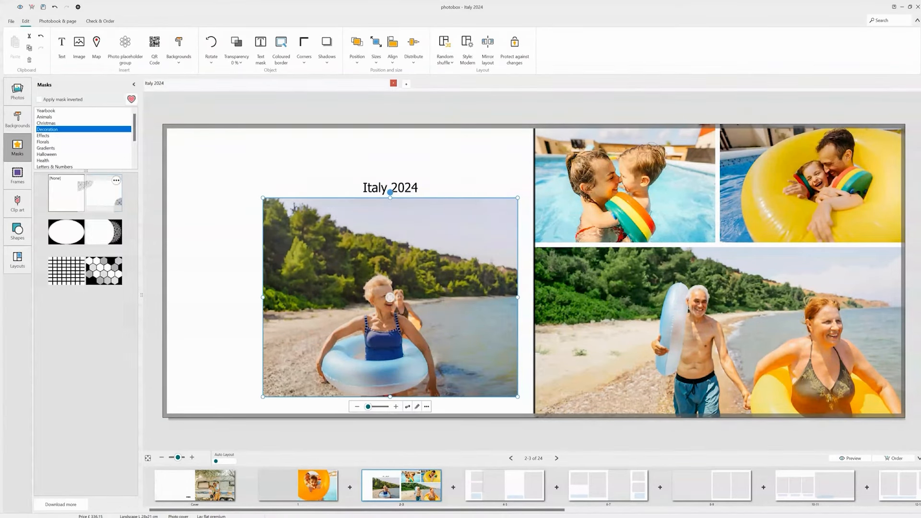
{"action": "left_click", "coordinate": [104, 193]}
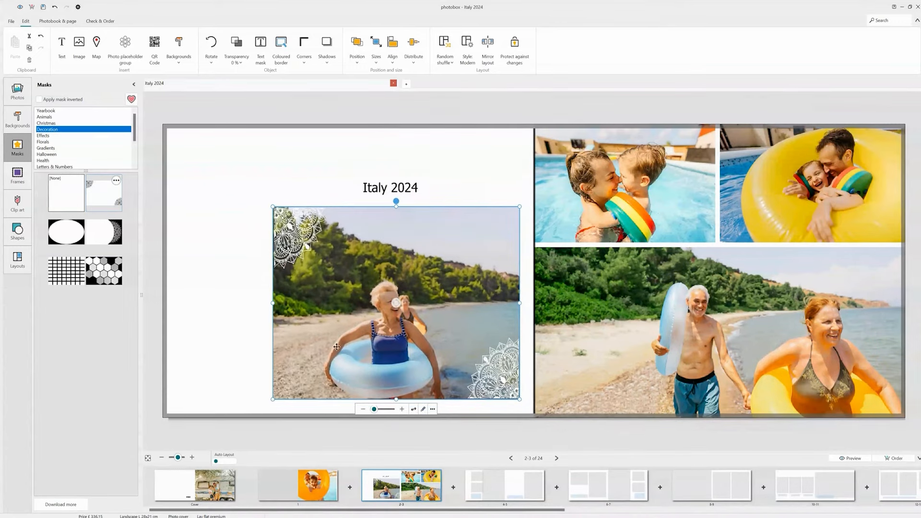
Apply the Black/white effect to the masked beach photo and finish editing.
{"action": "double_click", "coordinate": [395, 302]}
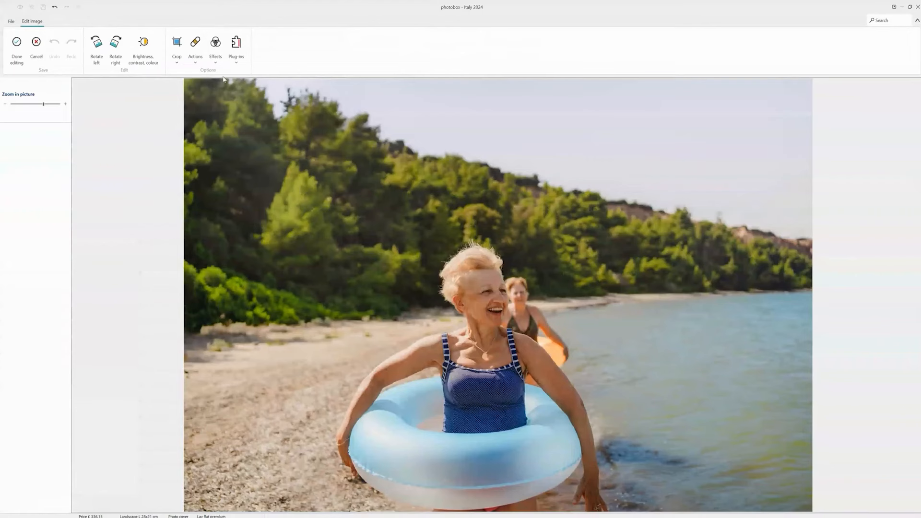
{"action": "left_click", "coordinate": [216, 47]}
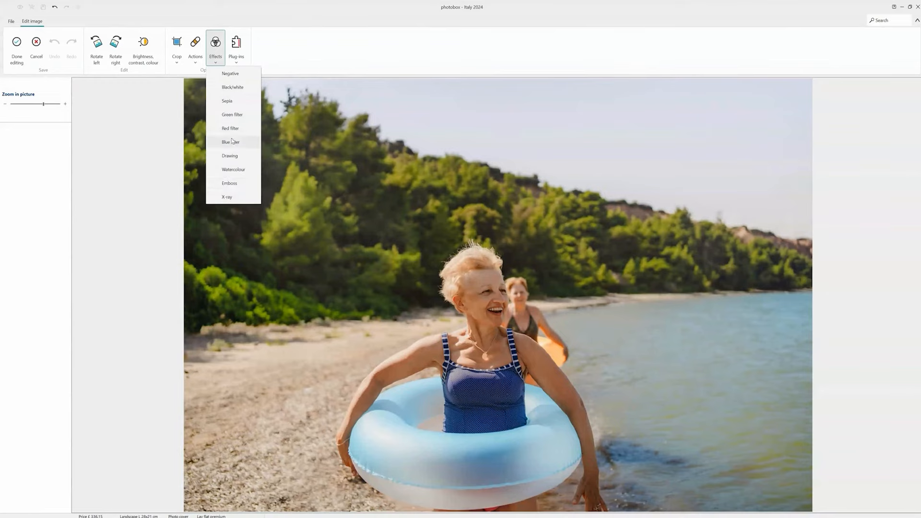
{"action": "left_click", "coordinate": [233, 87]}
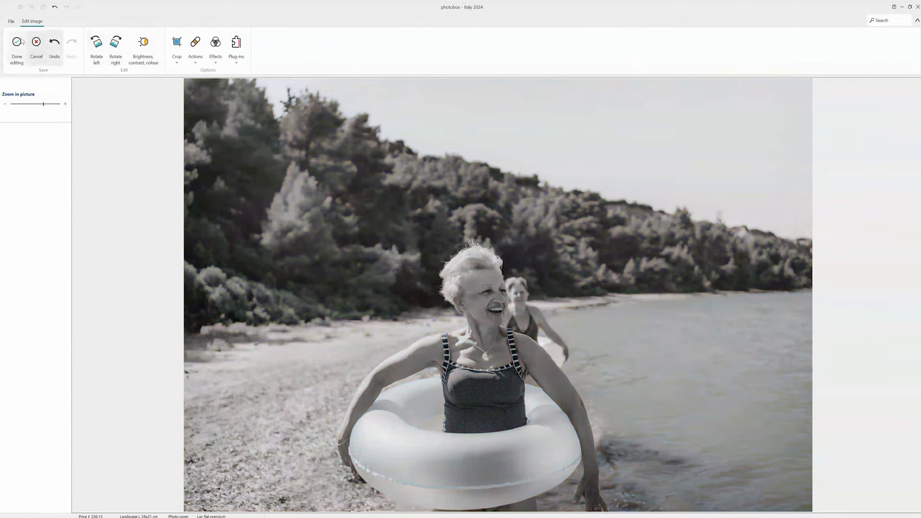
{"action": "left_click", "coordinate": [16, 47]}
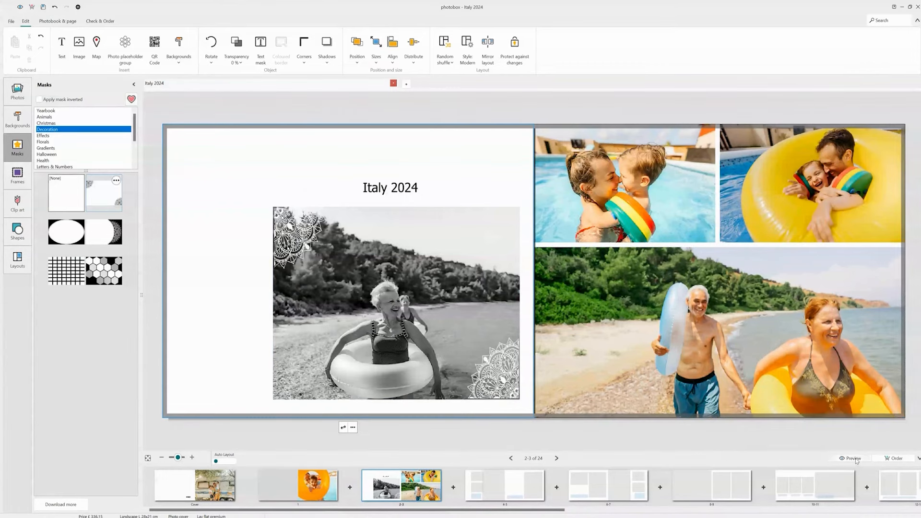
Preview the finished book, page back to the cover, then close the preview.
{"action": "left_click", "coordinate": [851, 459]}
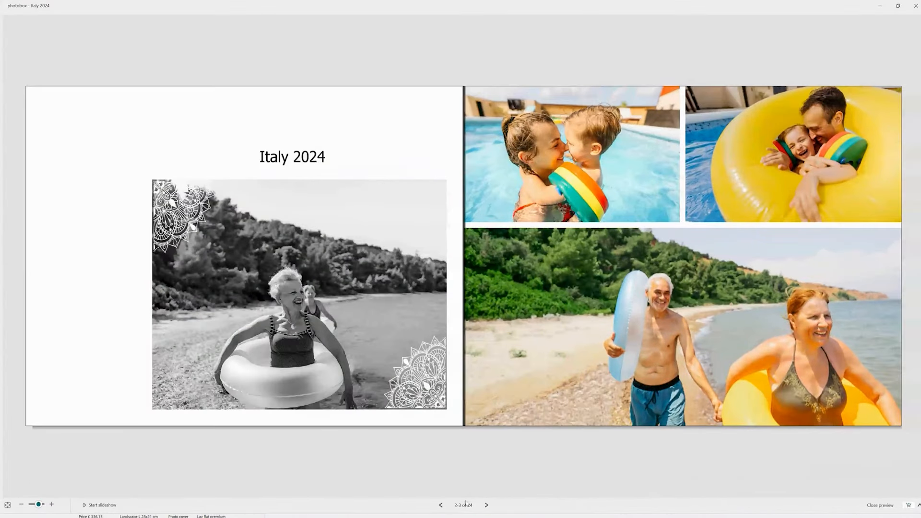
{"action": "left_click", "coordinate": [440, 506]}
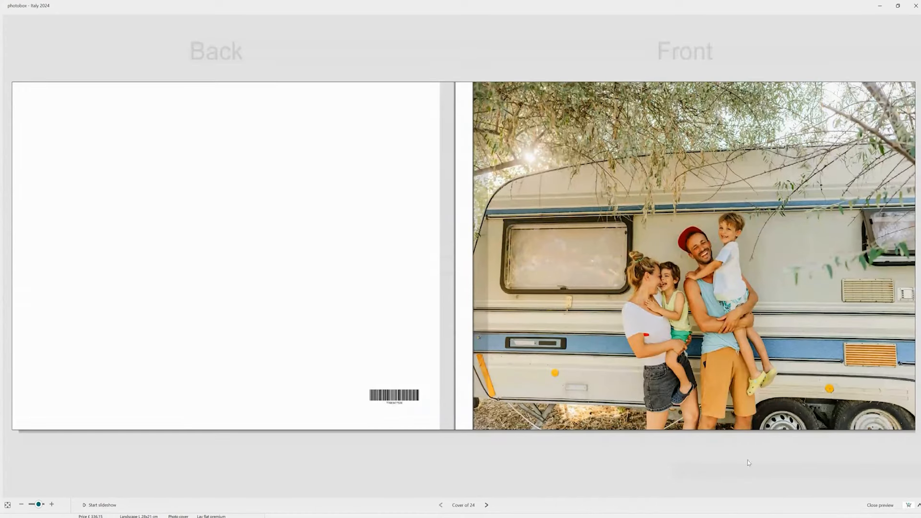
{"action": "left_click", "coordinate": [881, 506]}
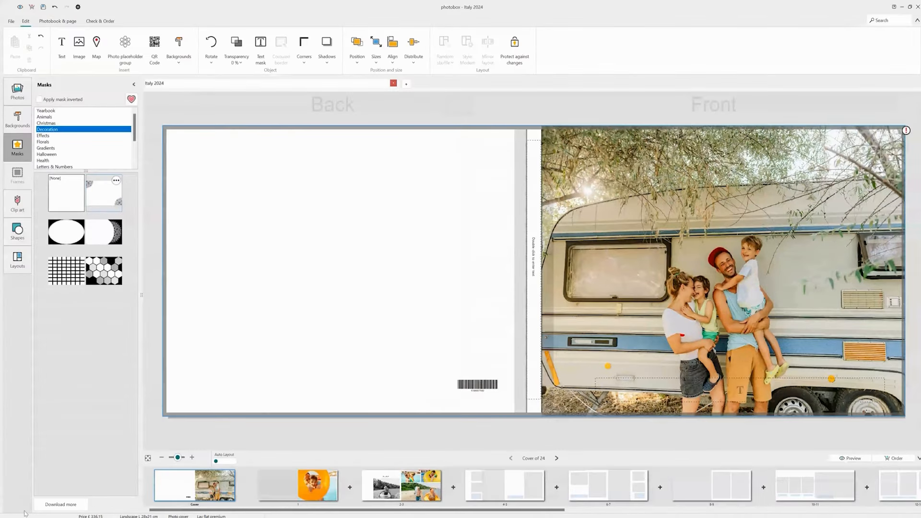